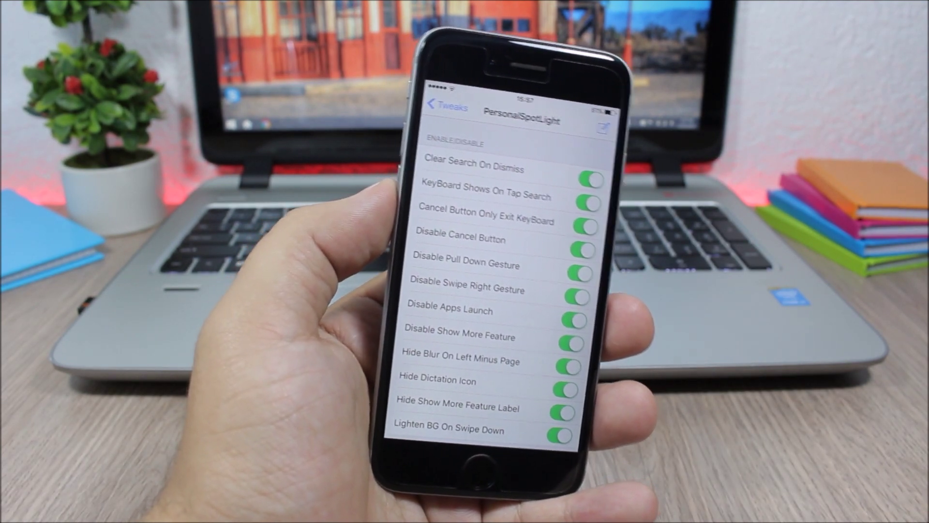
scroll("down", 3)
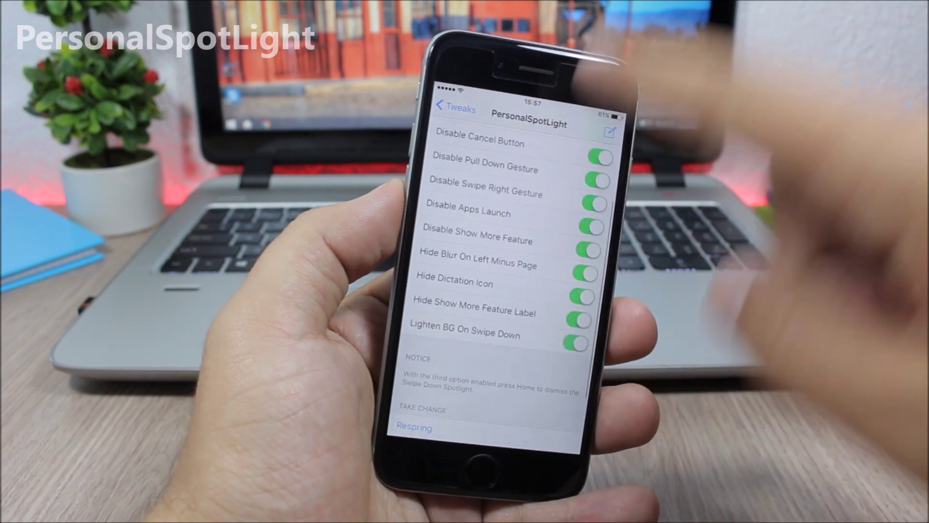